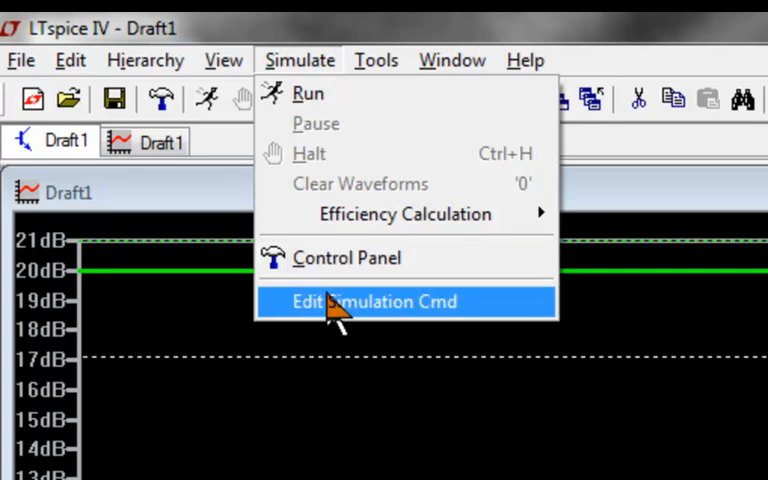
Configure a decade noise sweep: 100 points per decade, start 100, stop 40Meg
left_click(376, 300)
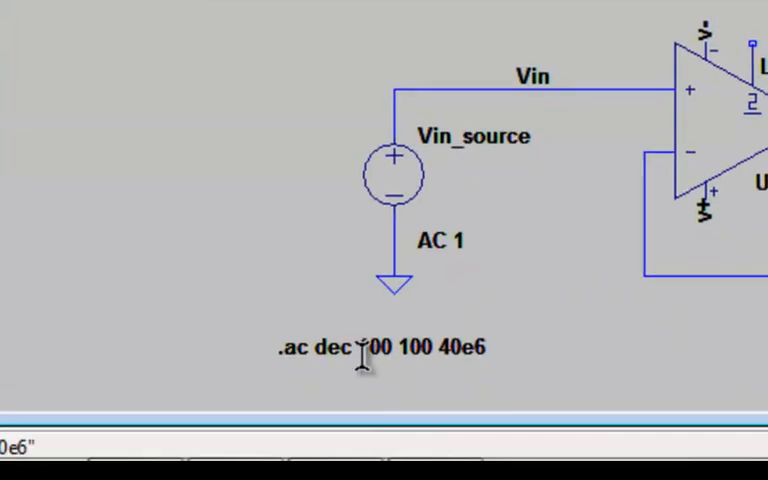
double_click(376, 348)
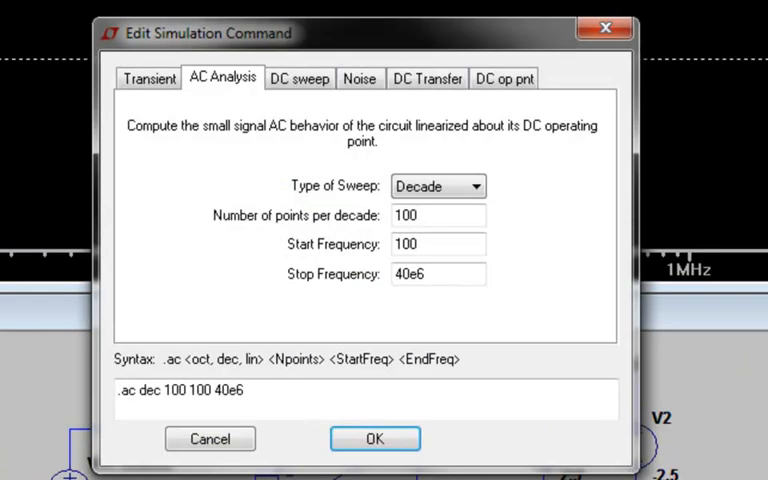
left_click(360, 78)
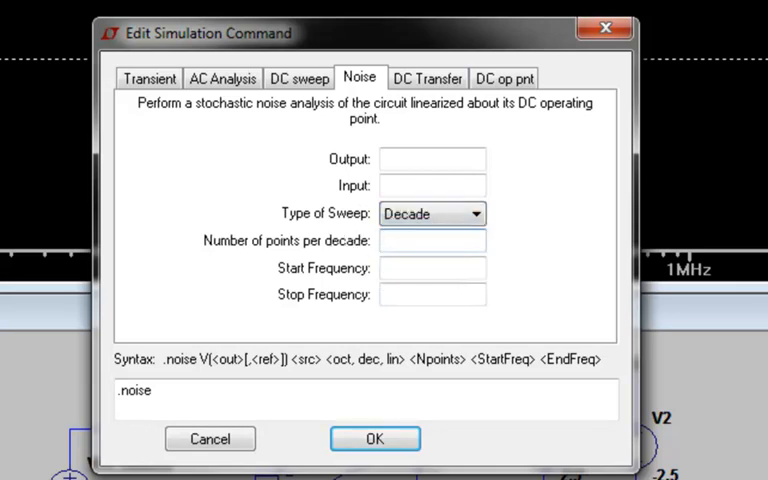
type("100")
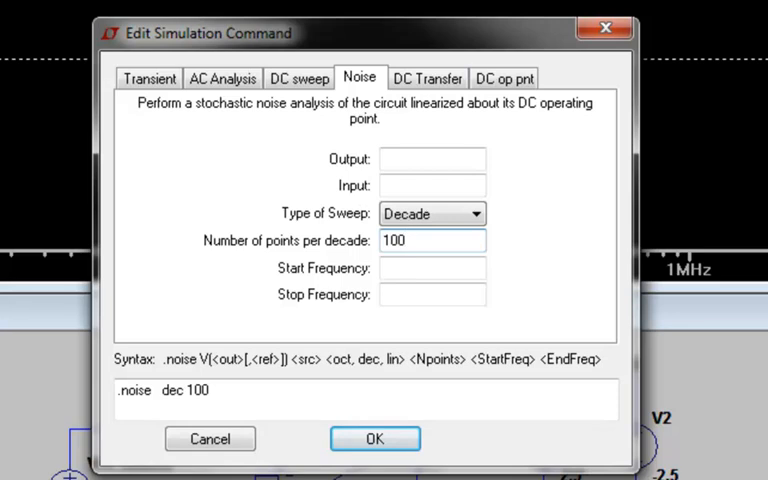
left_click(432, 268)
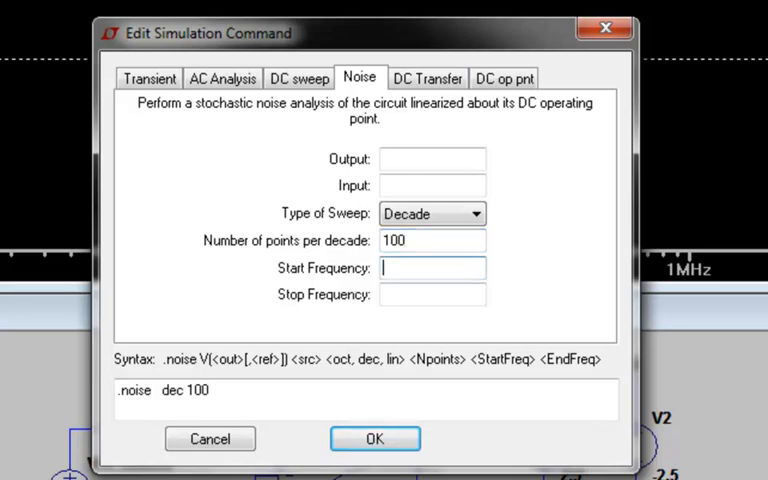
type("100")
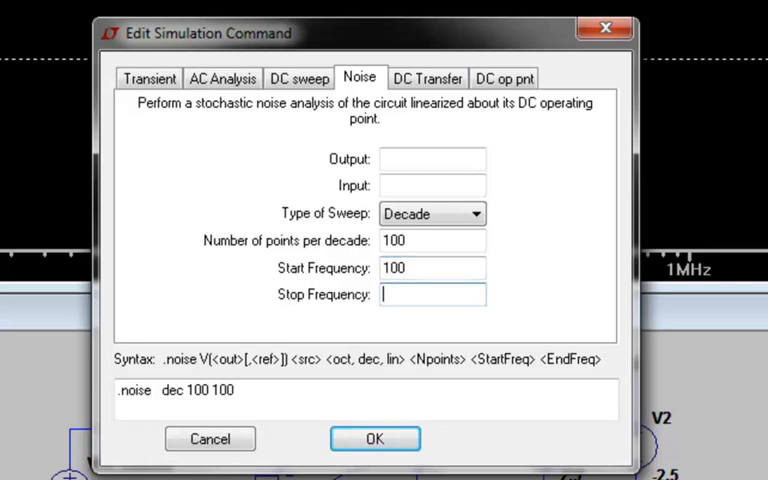
type("40Meg")
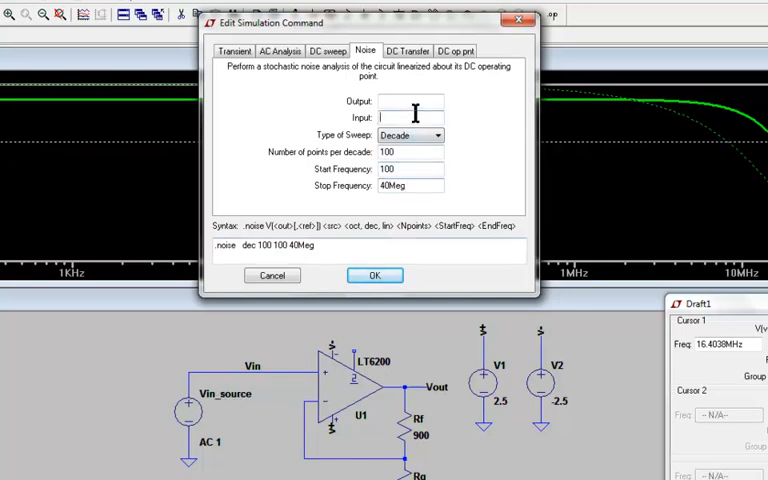
Name Vin_source as the noise input and V(Vout) as the output, then accept the command
type("Vin_source")
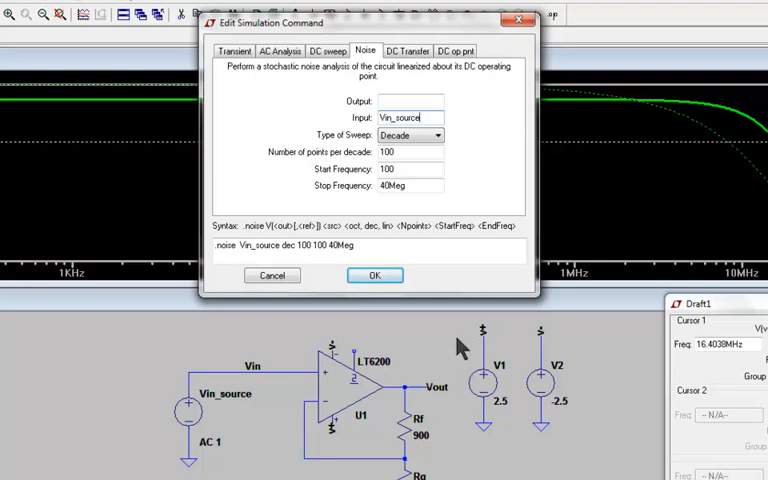
left_click(408, 100)
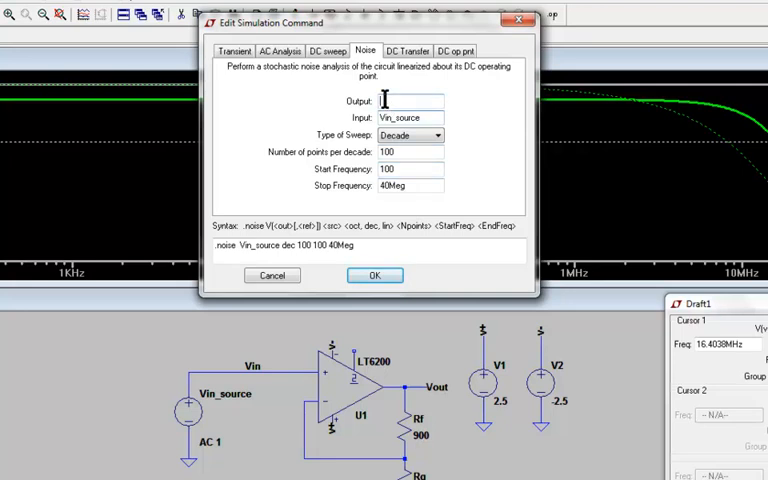
type("V(")
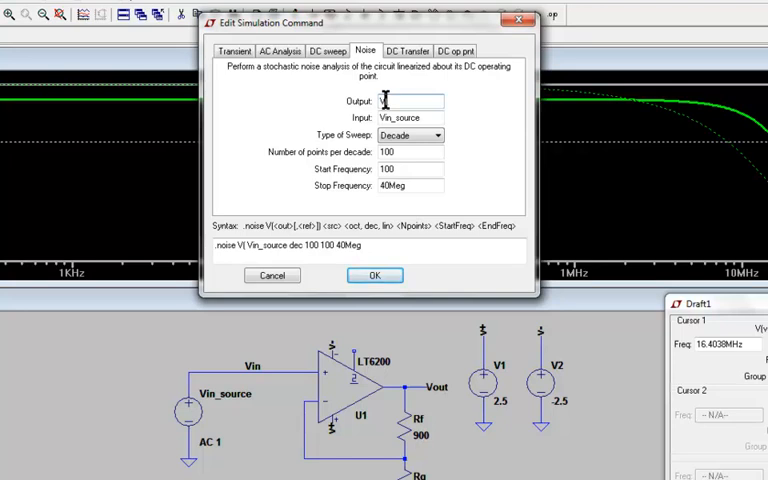
type("Vout)")
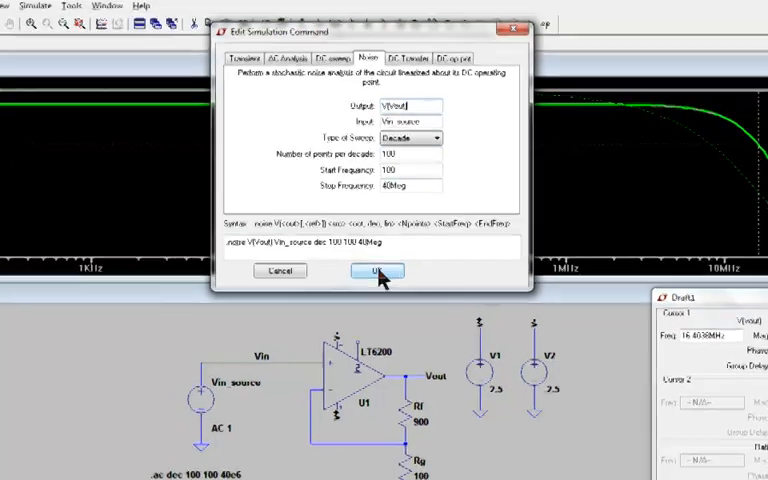
left_click(376, 272)
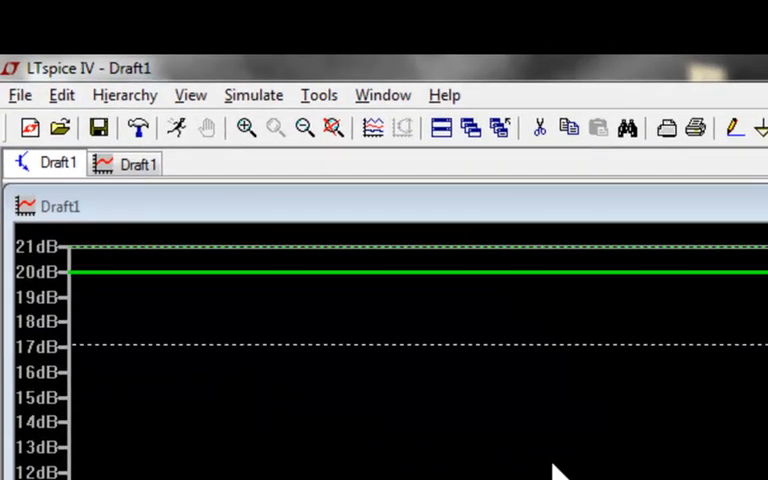
Run the noise simulation to plot output noise against frequency
left_click(252, 94)
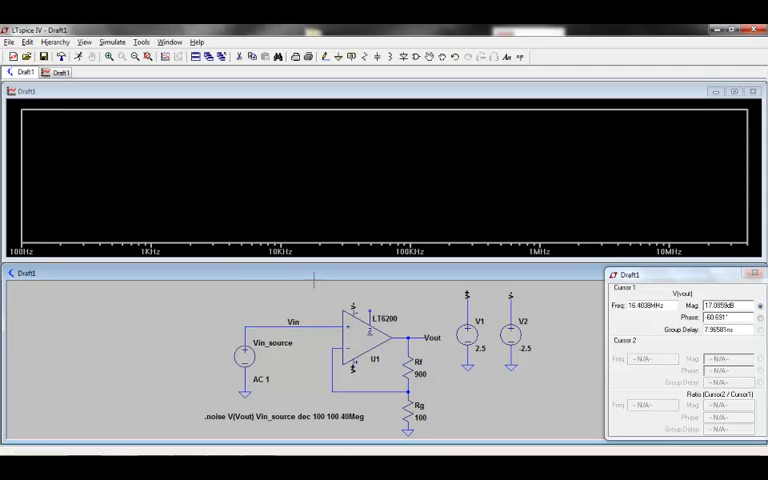
mouse_move(452, 328)
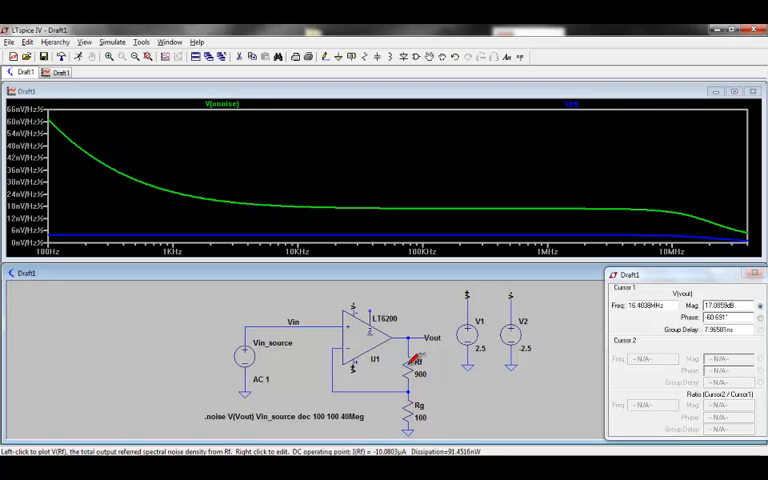
Mark Rf (900) and Rg (100) as noiseless resistors by appending 'noiseless' to their values
left_click(416, 372)
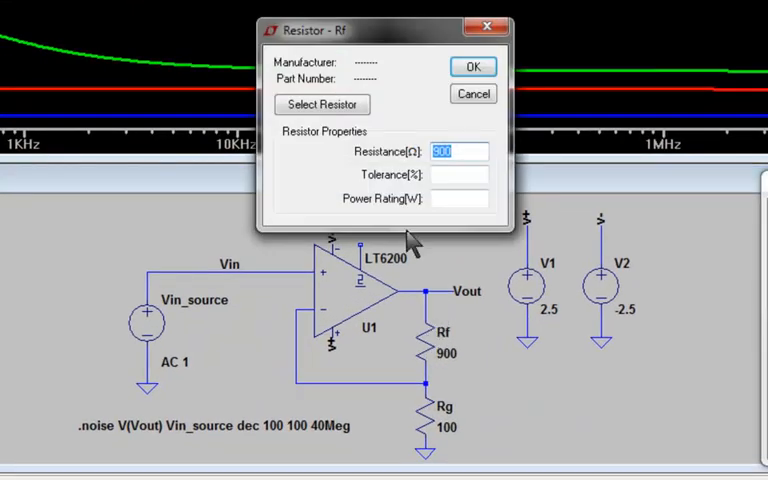
left_click(460, 152)
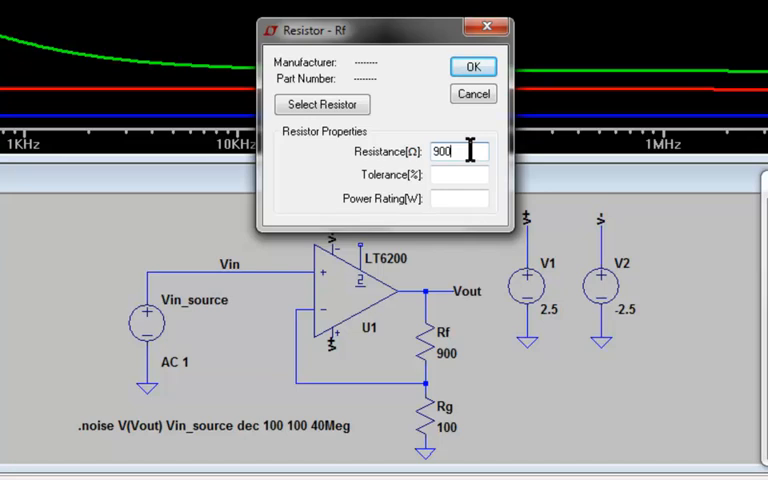
type("noi")
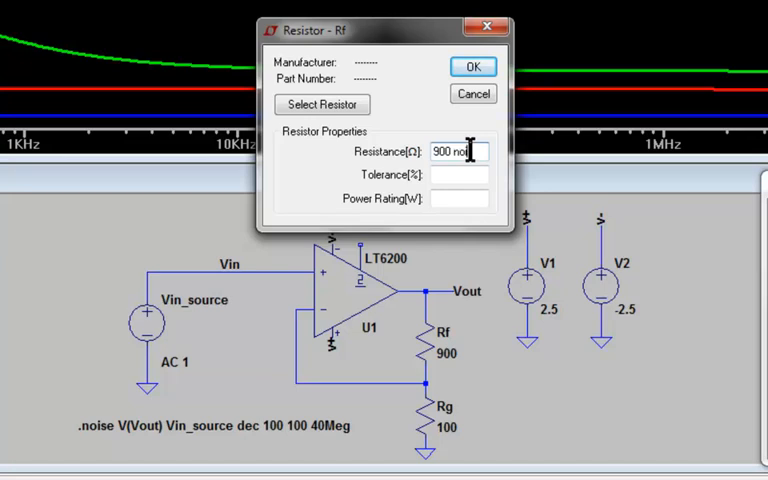
left_click(472, 66)
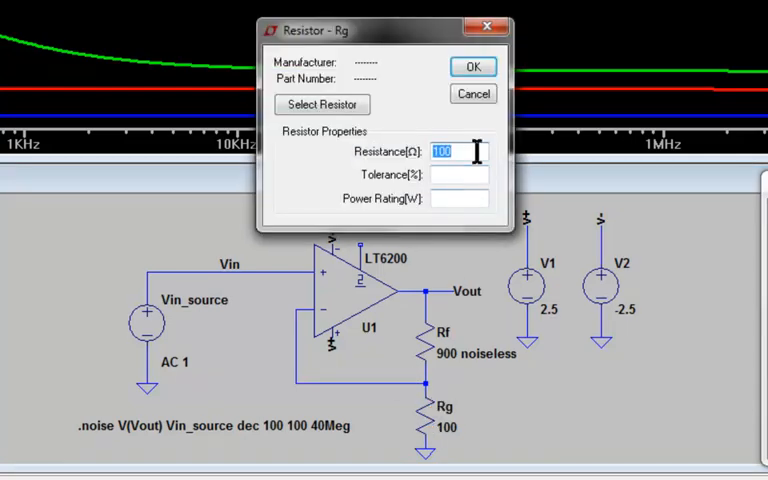
type("noiseless")
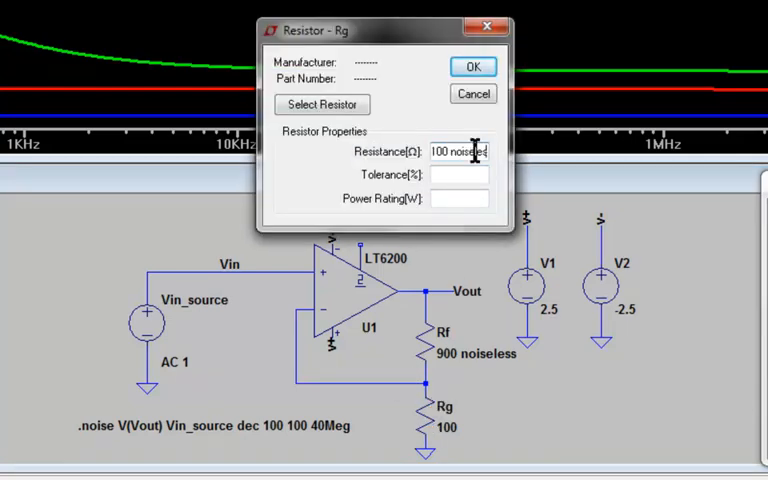
left_click(472, 66)
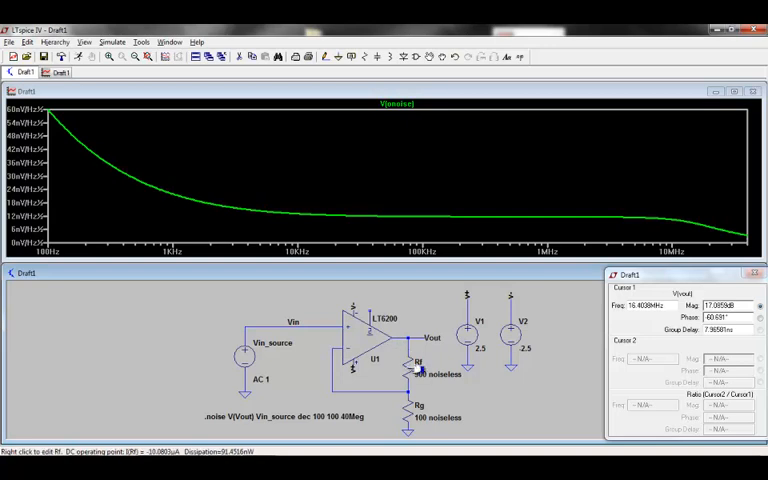
Restore normal noise on Rf and Rg and rerun the noise simulation
double_click(416, 362)
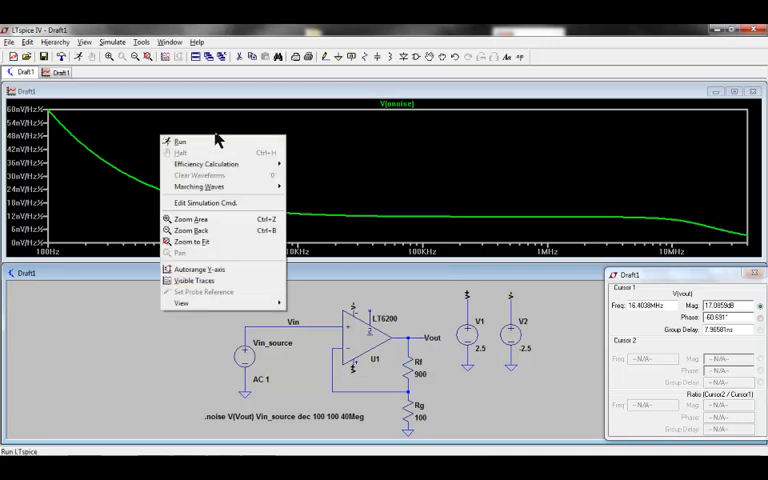
left_click(202, 268)
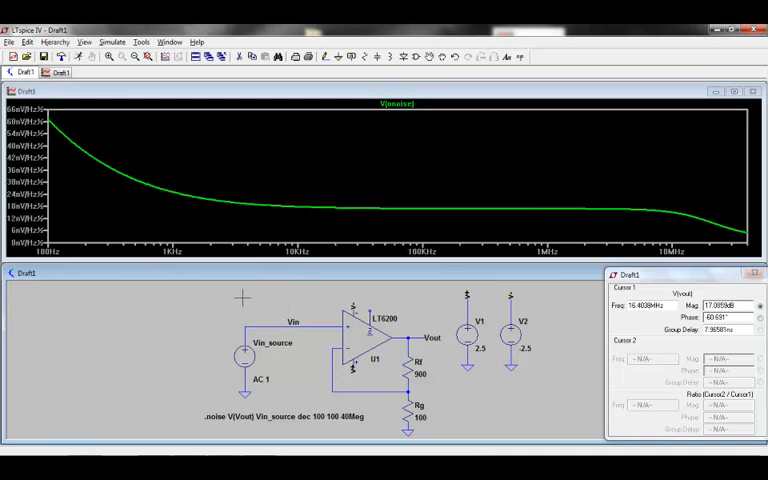
mouse_move(398, 156)
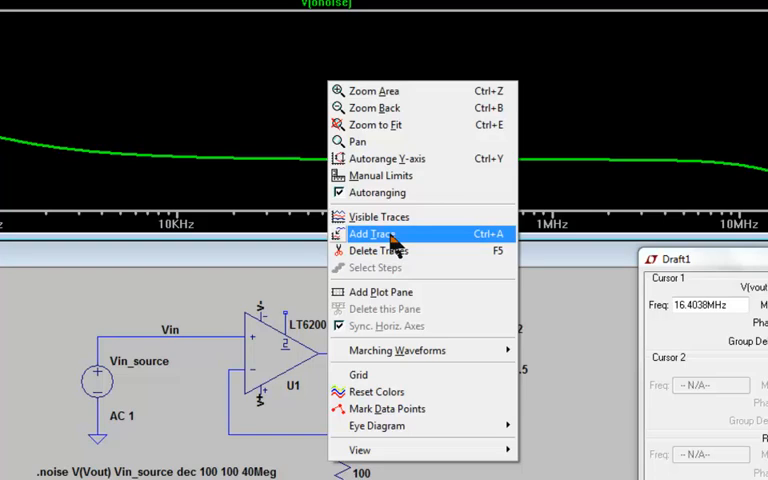
Add V(inoise), V(rf) and V(rg) traces alongside the output noise curve
left_click(372, 234)
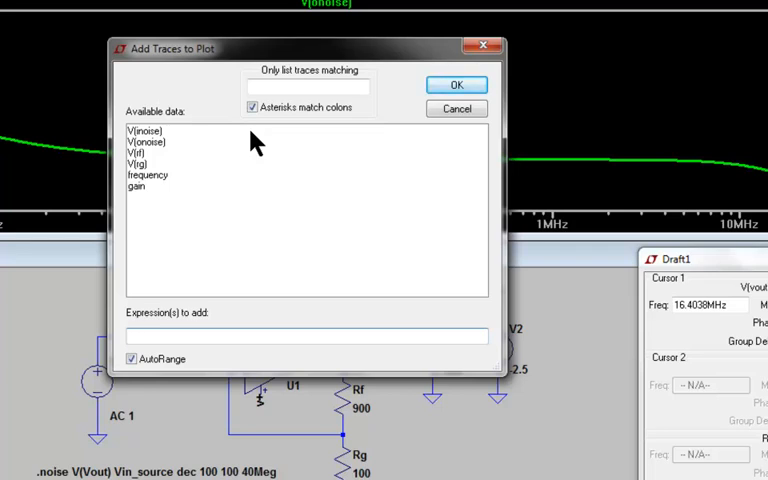
left_click(148, 140)
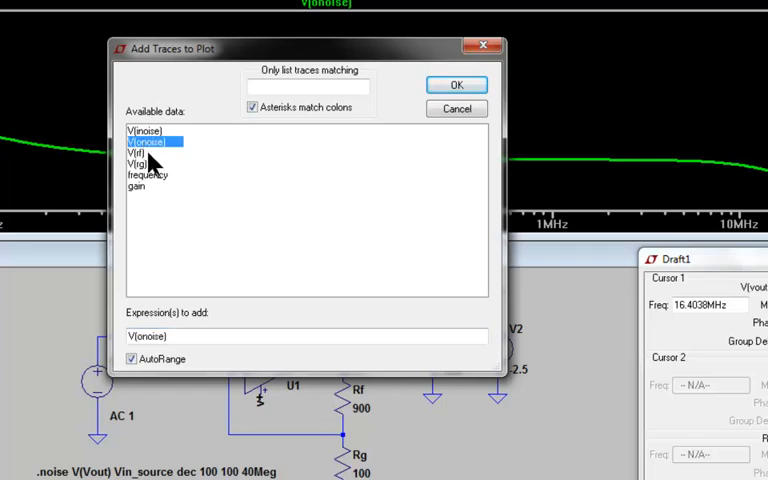
left_click(138, 152)
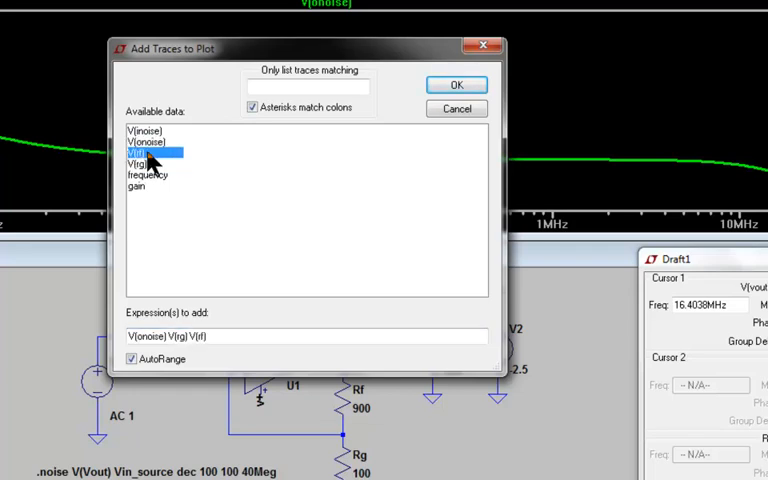
left_click(138, 164)
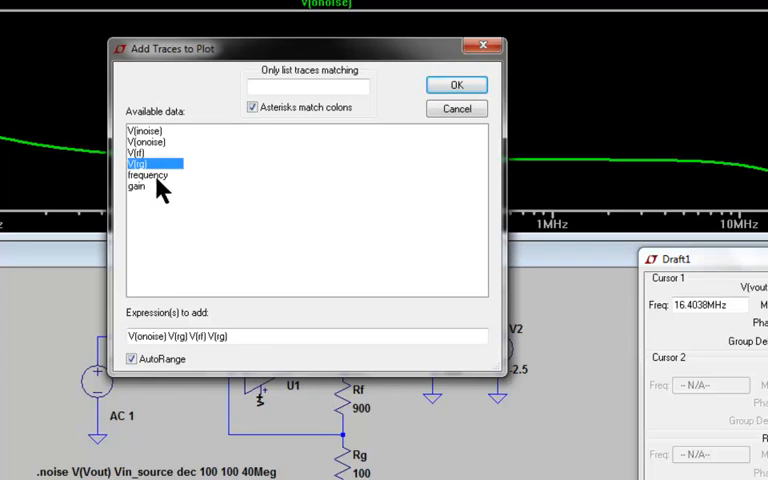
mouse_move(168, 186)
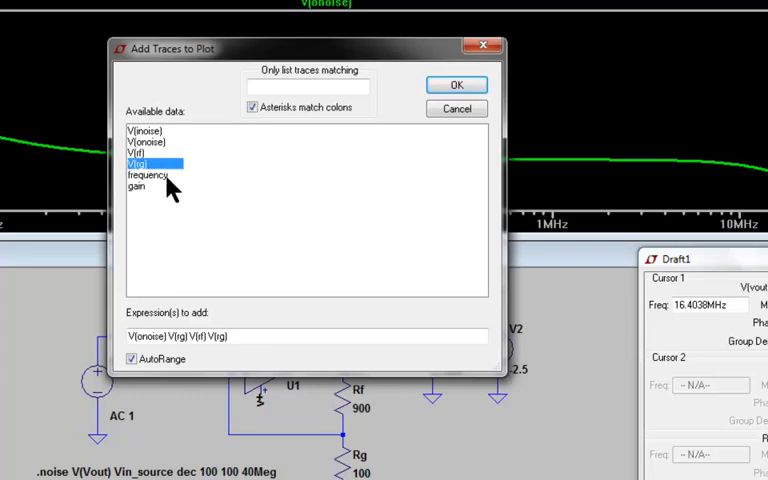
mouse_move(168, 192)
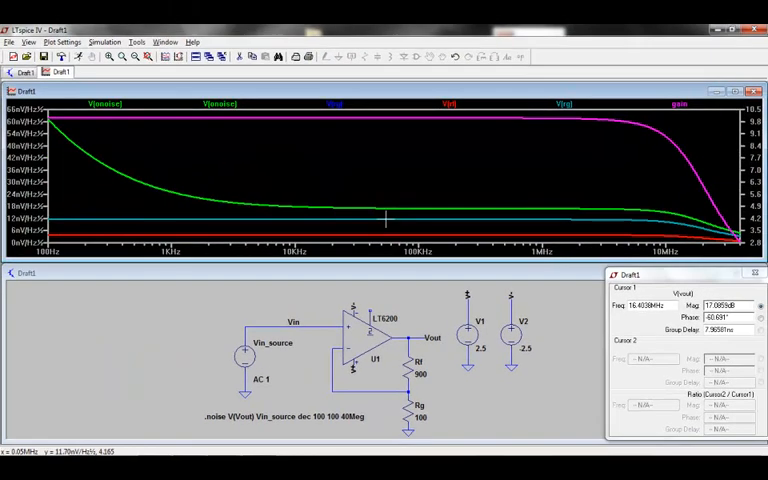
mouse_move(384, 216)
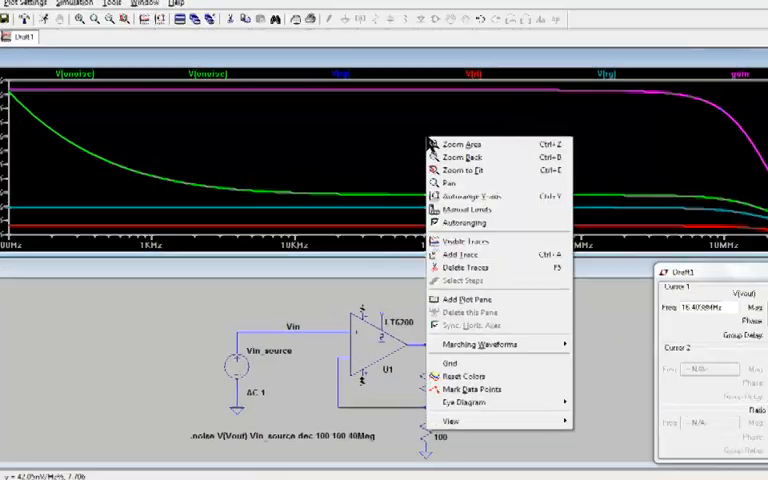
left_click(464, 252)
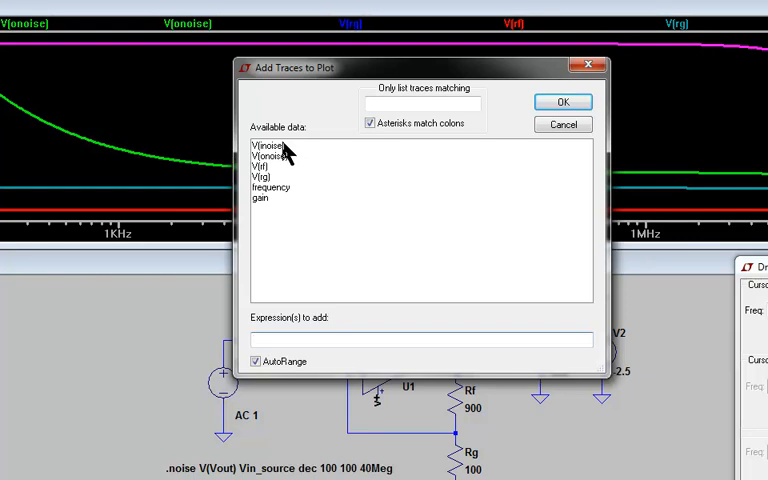
left_click(562, 100)
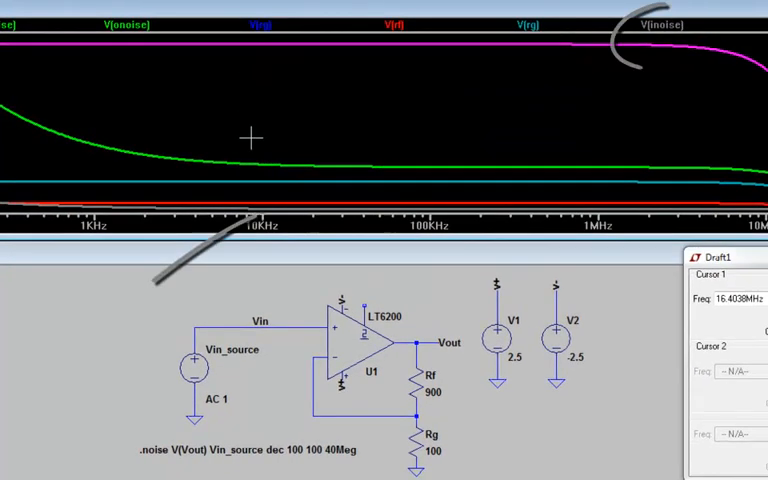